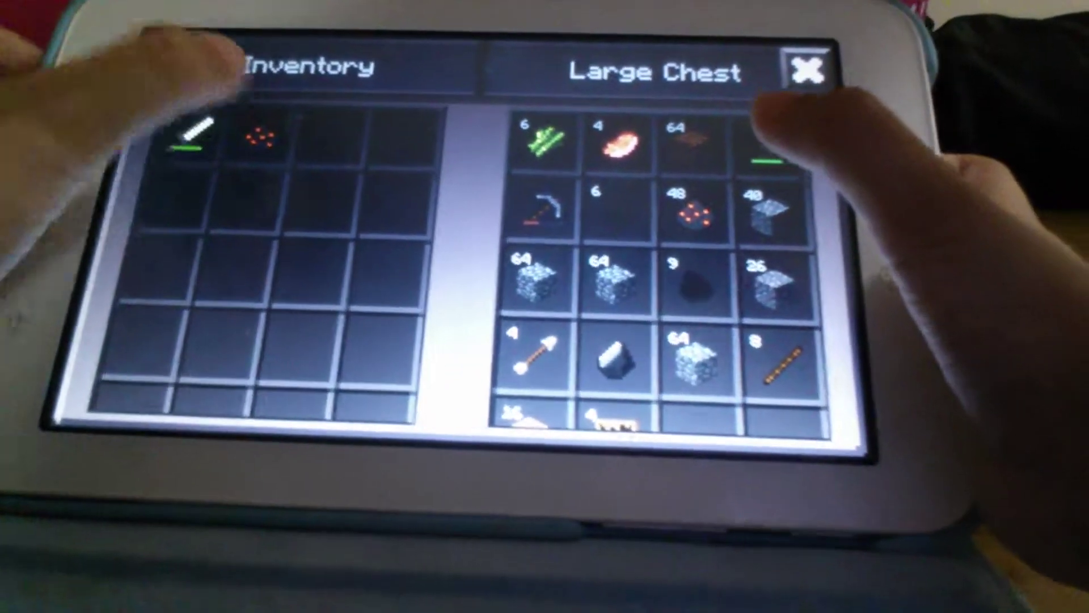
- Close the Large Chest and select the empty fuel slot of the opened furnace
left_click(807, 68)
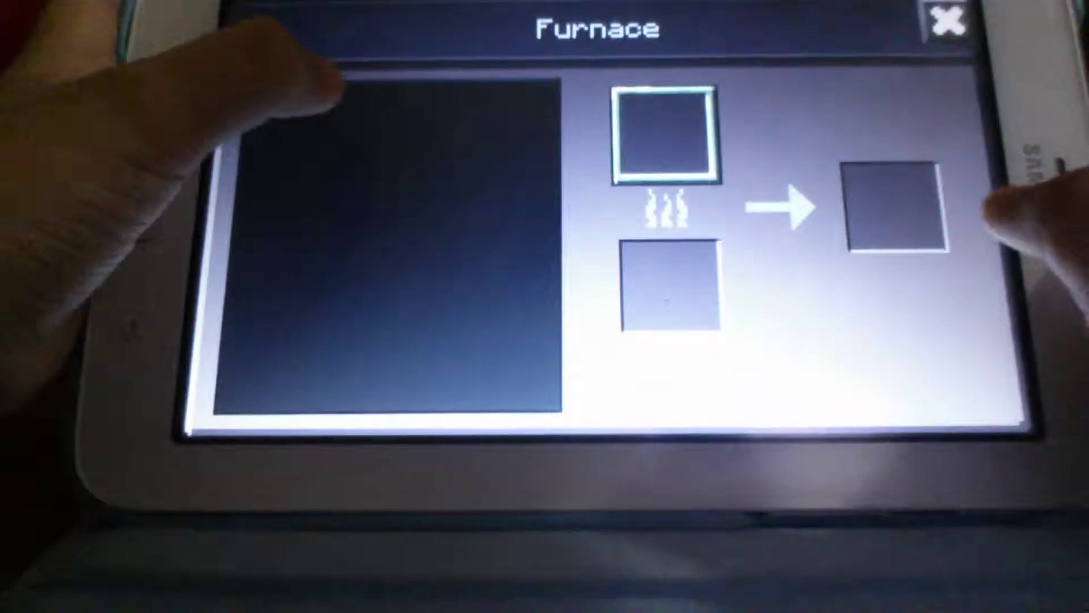
left_click(667, 293)
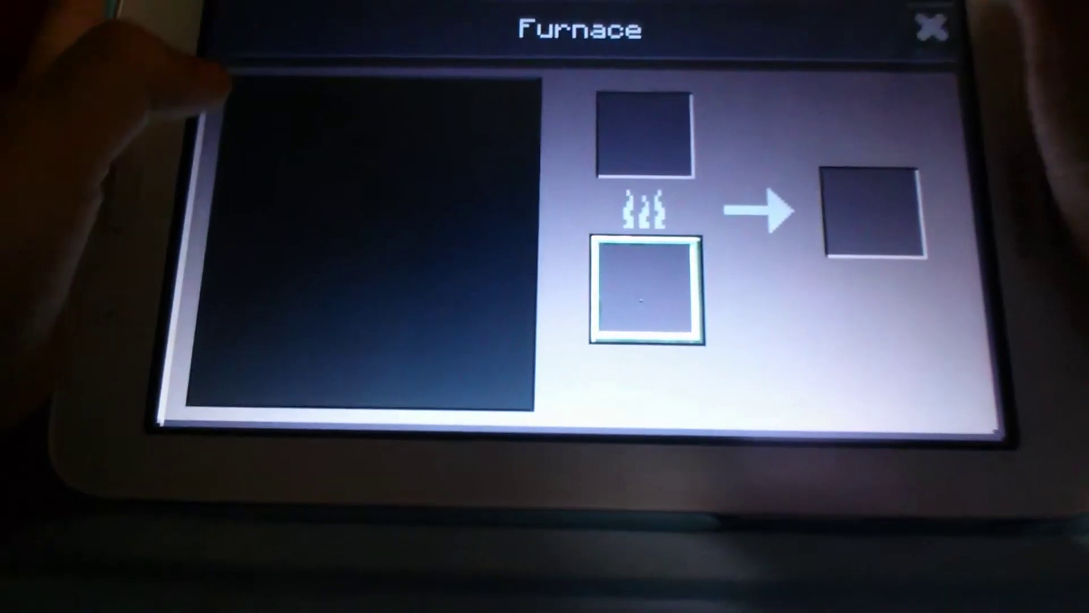